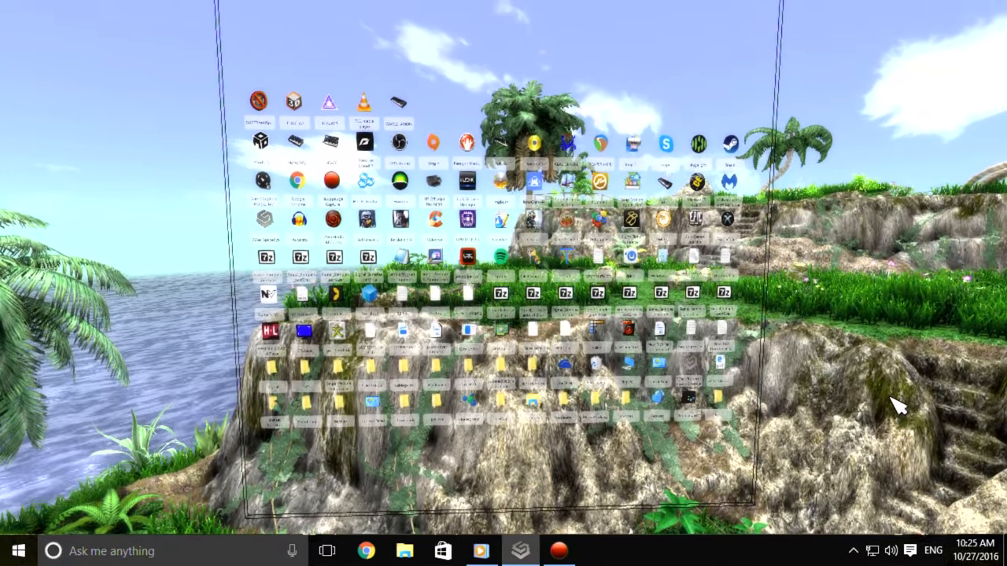
mouse_move(173, 385)
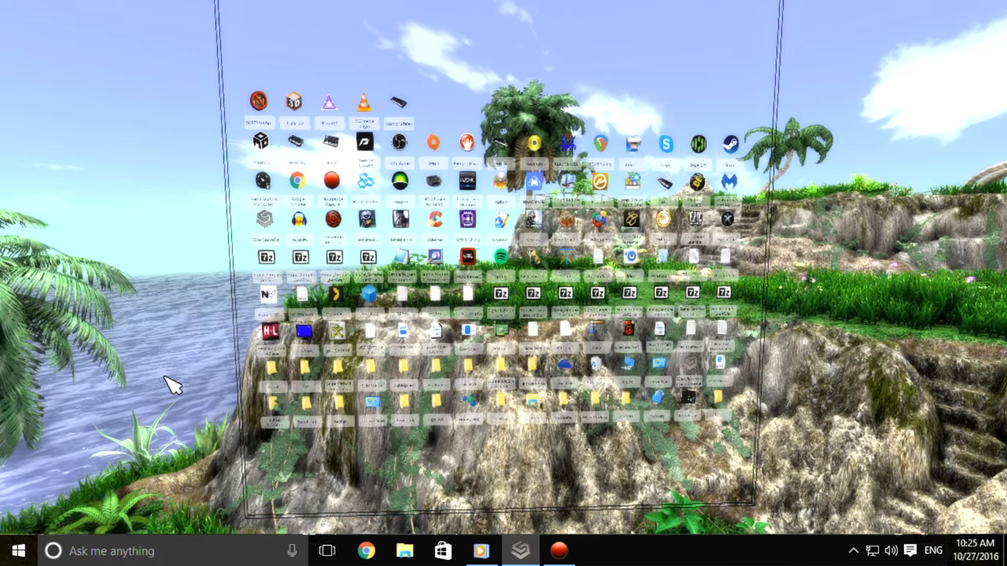
mouse_move(908, 354)
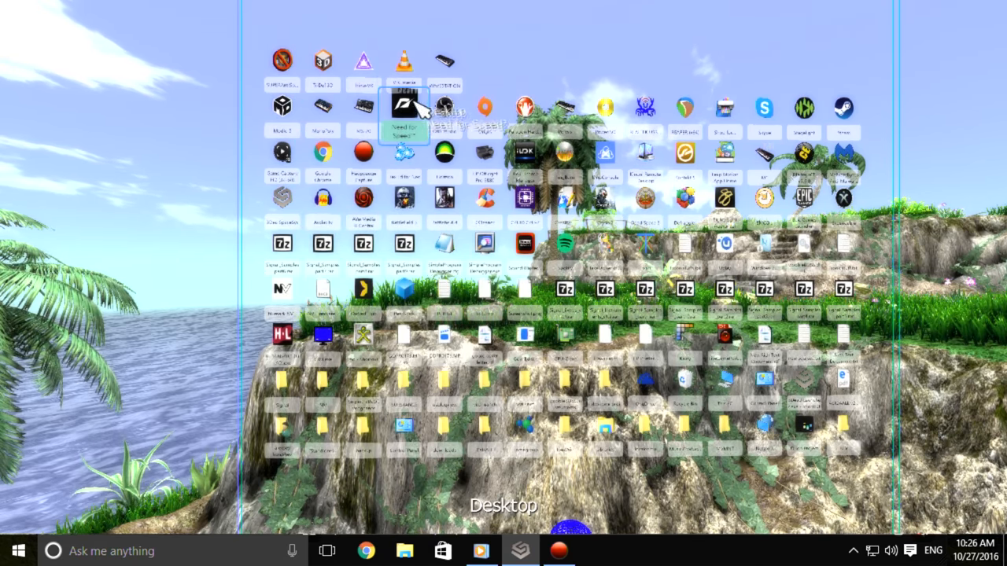
Step: Open and close VLC, then launch SUPERAntiSpyware from the 3D icon wall
double_click(404, 60)
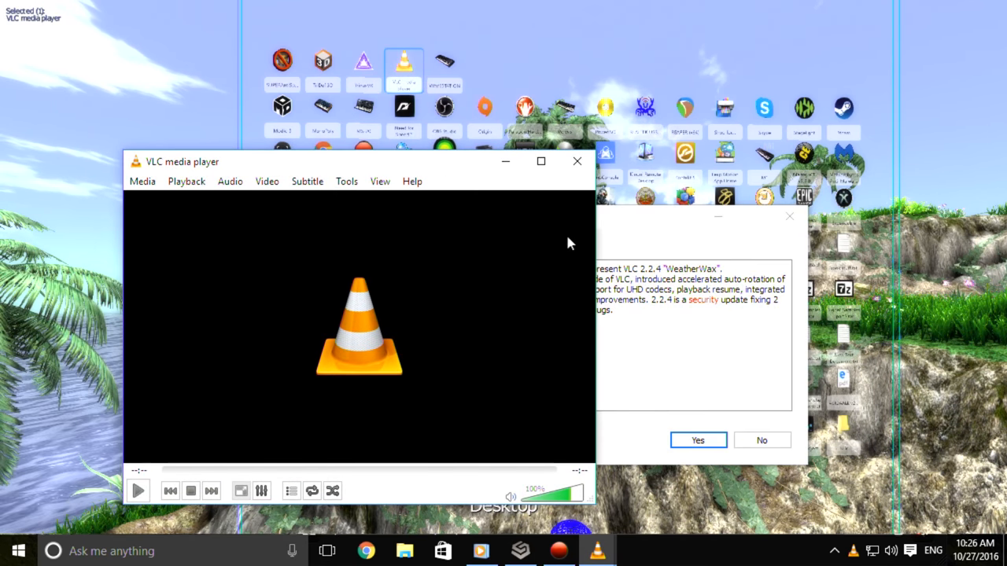
left_click(761, 439)
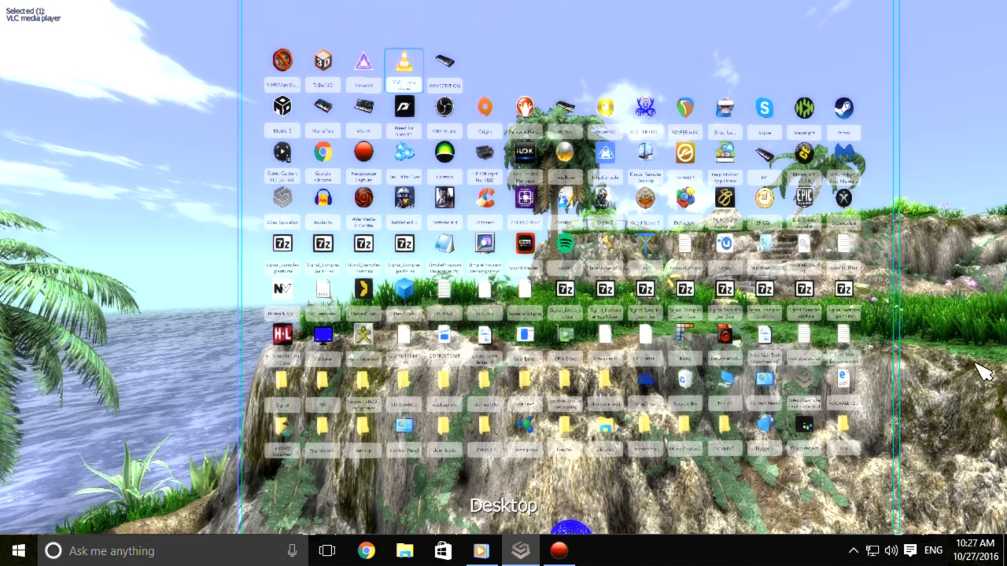
mouse_move(118, 240)
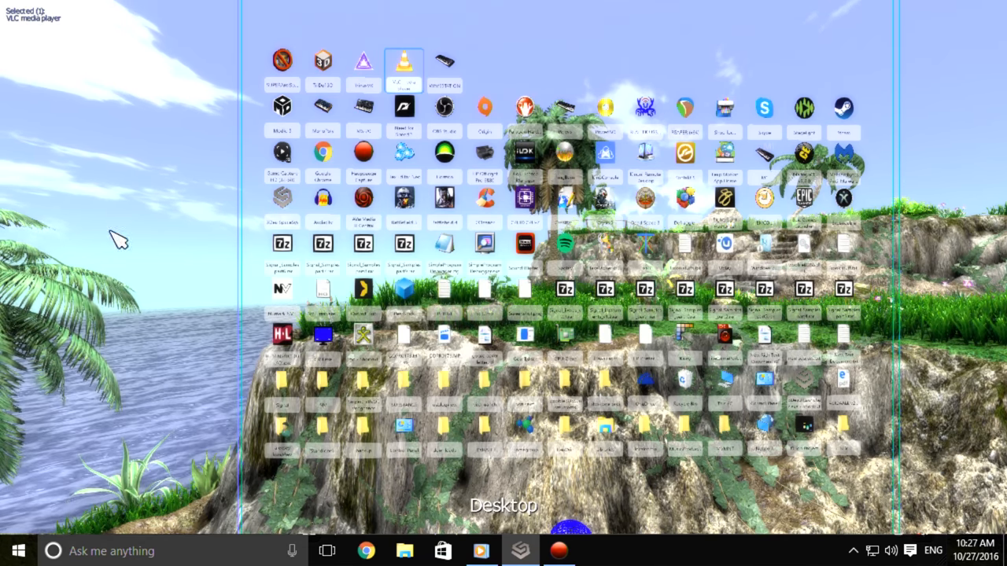
mouse_move(322, 151)
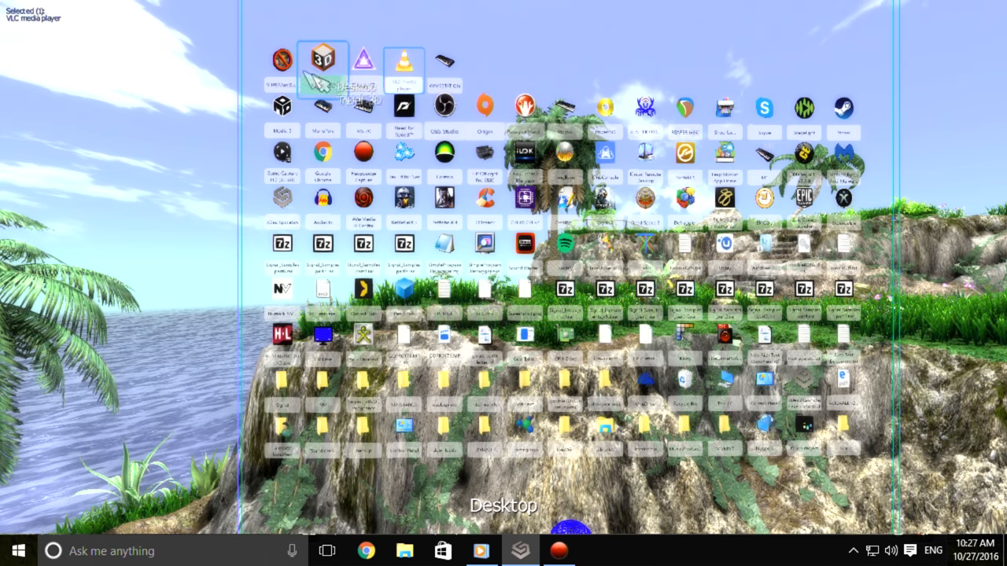
double_click(282, 63)
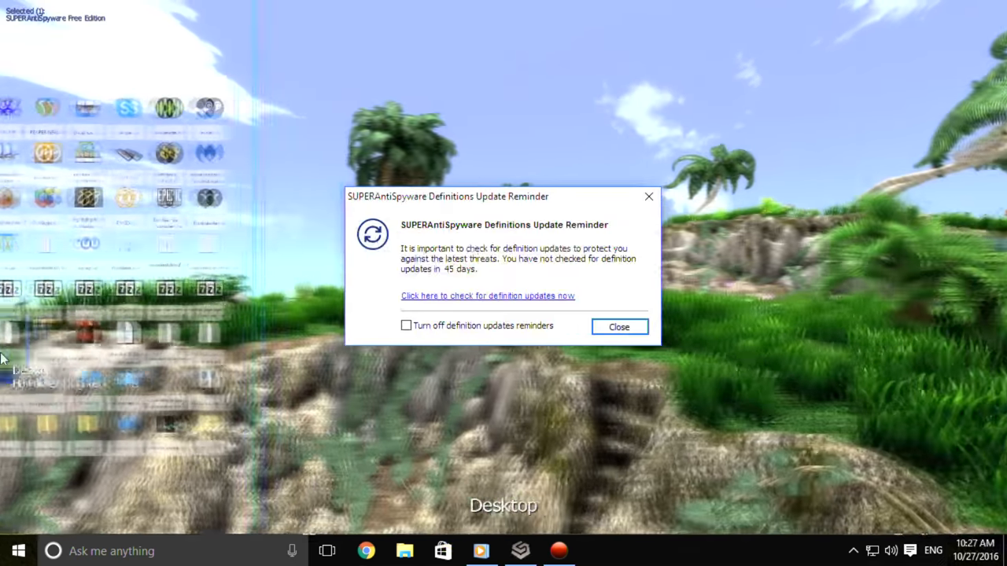
Step: Dismiss the update reminder, find the IbexWin folder via 'ibe', and launch Ibex.exe
left_click(619, 327)
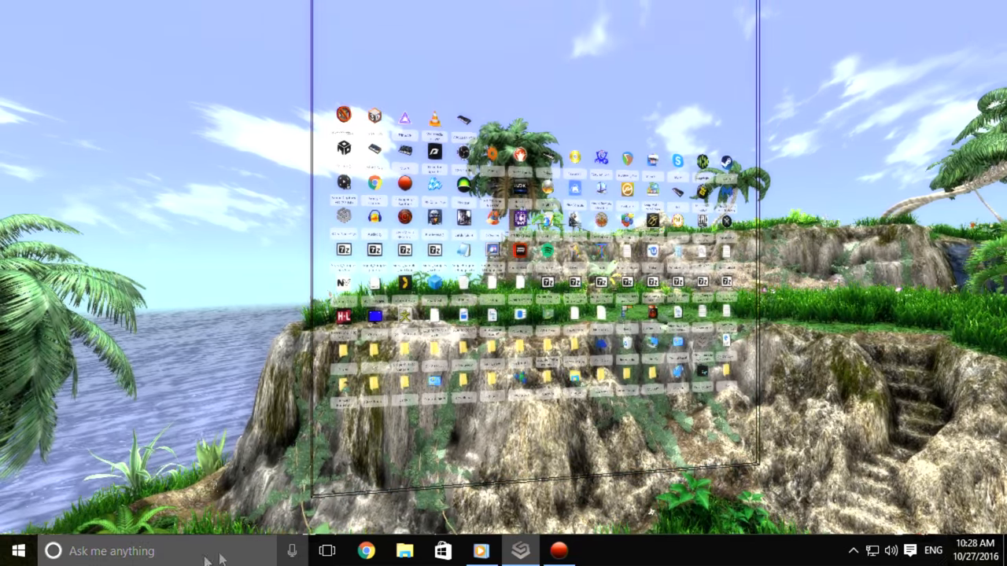
type("ibe")
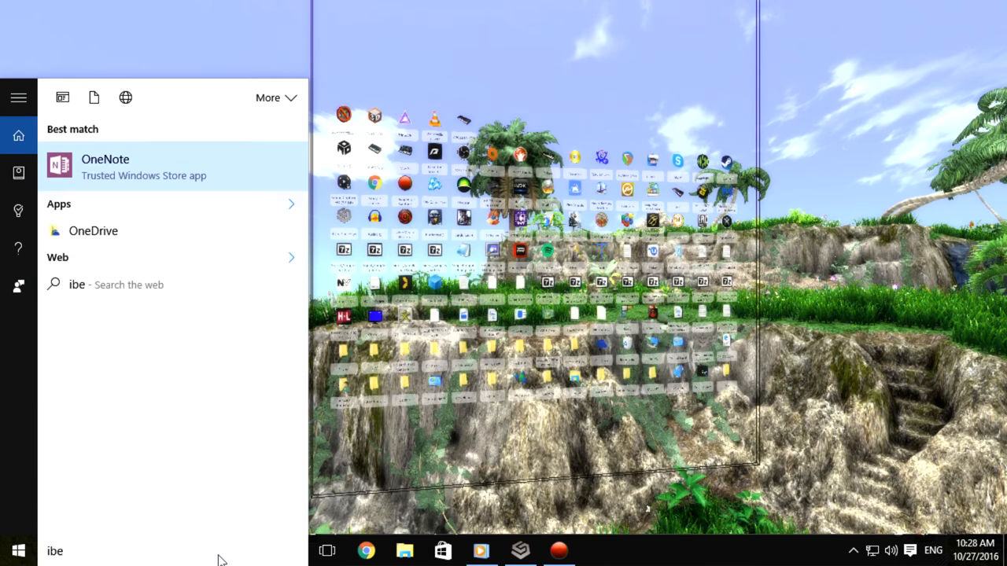
left_click(404, 550)
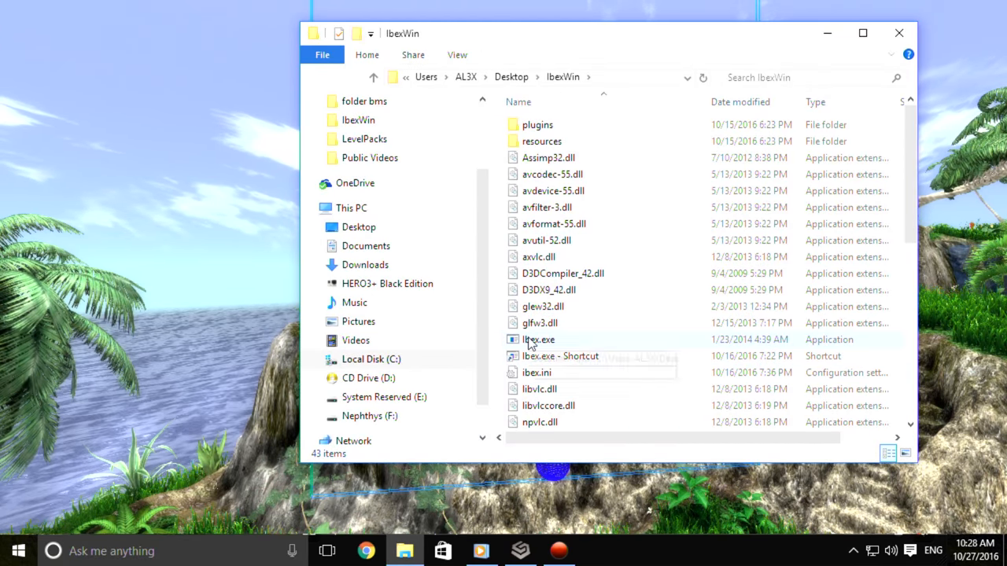
double_click(538, 339)
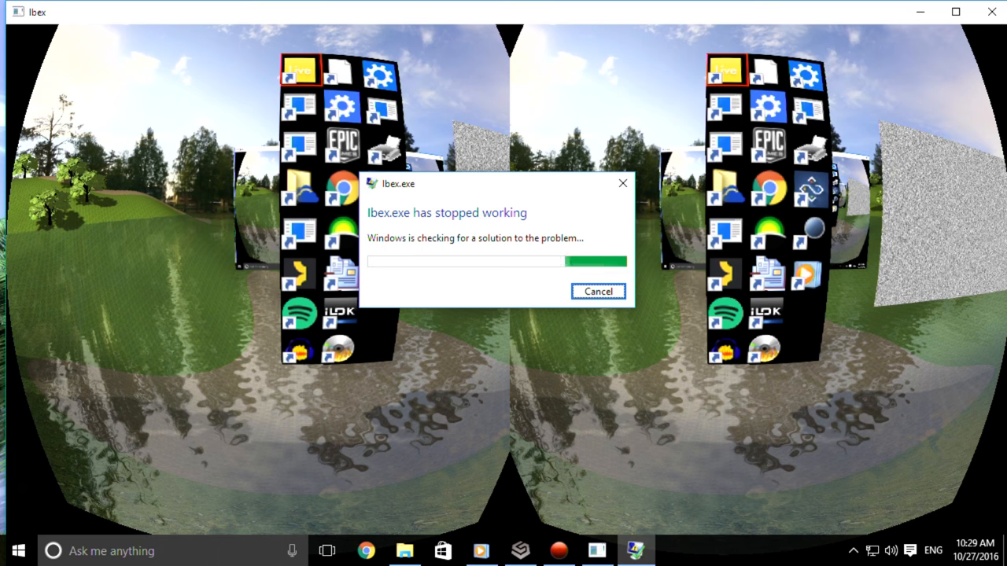
Step: Cancel the Ibex crash report, relaunch Ibex.exe, and dismiss the floating icon panel
left_click(597, 291)
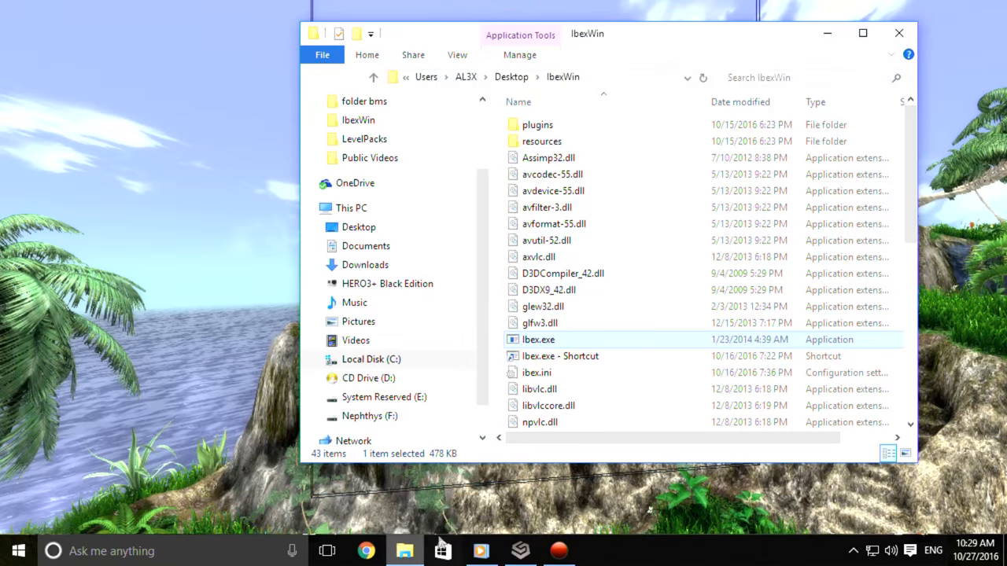
double_click(538, 339)
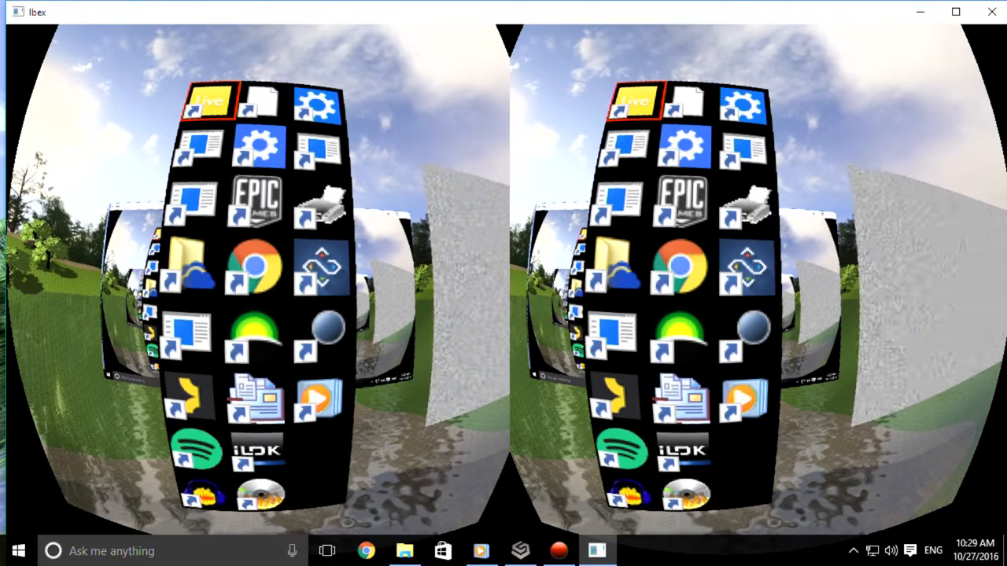
left_click(253, 267)
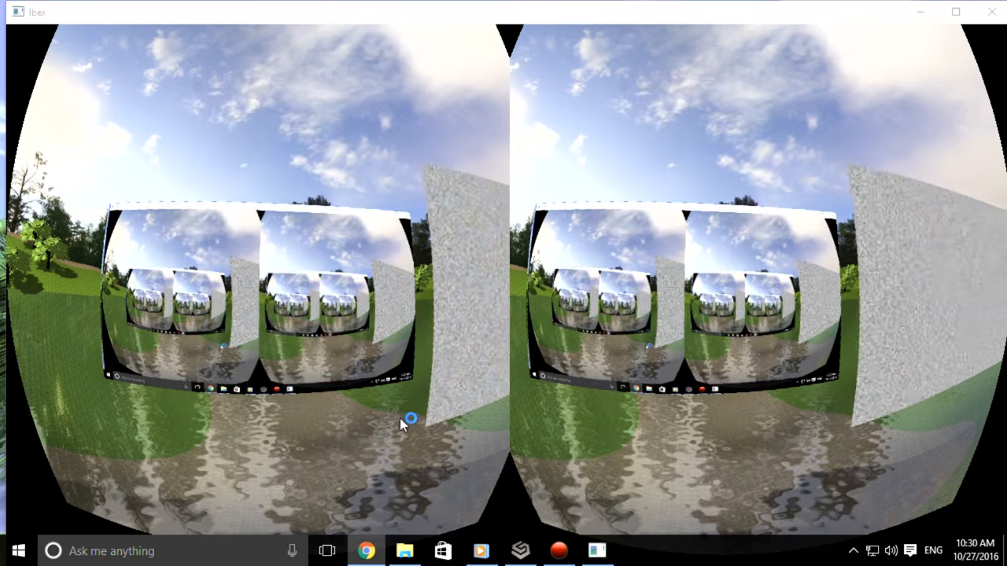
Step: Turn on Control Desktop and open the Windows Start menu inside Ibex
left_click(366, 550)
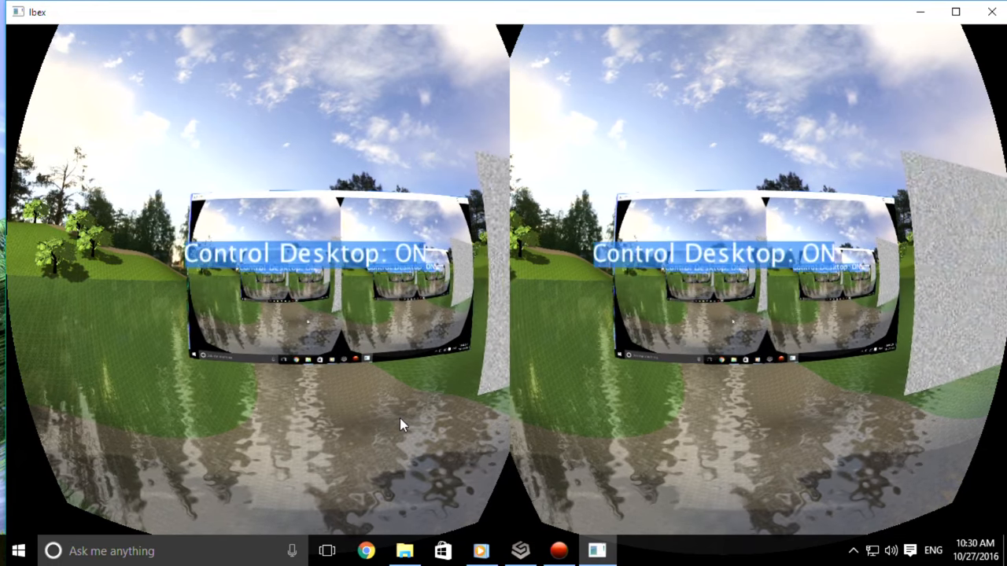
left_click(18, 551)
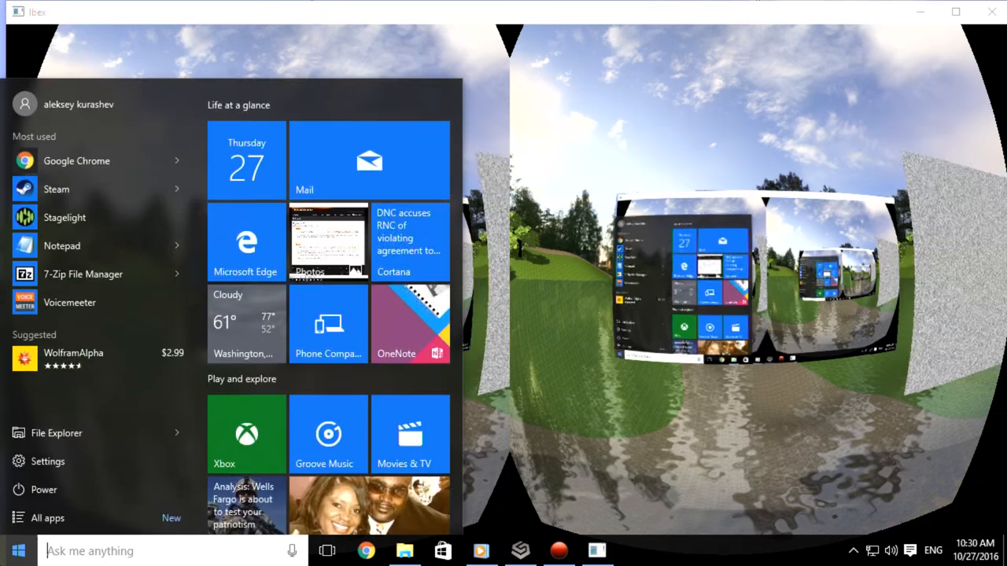